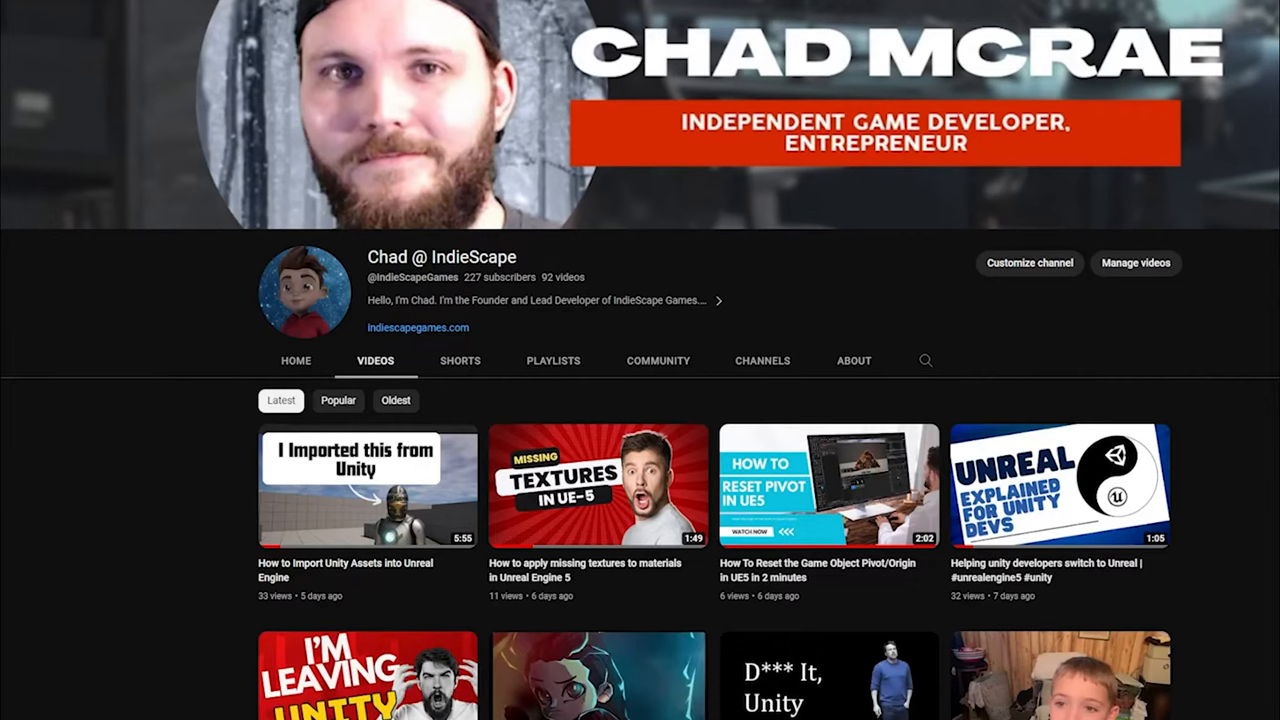
{"action": "scroll", "scroll_direction": "down", "scroll_amount": 3}
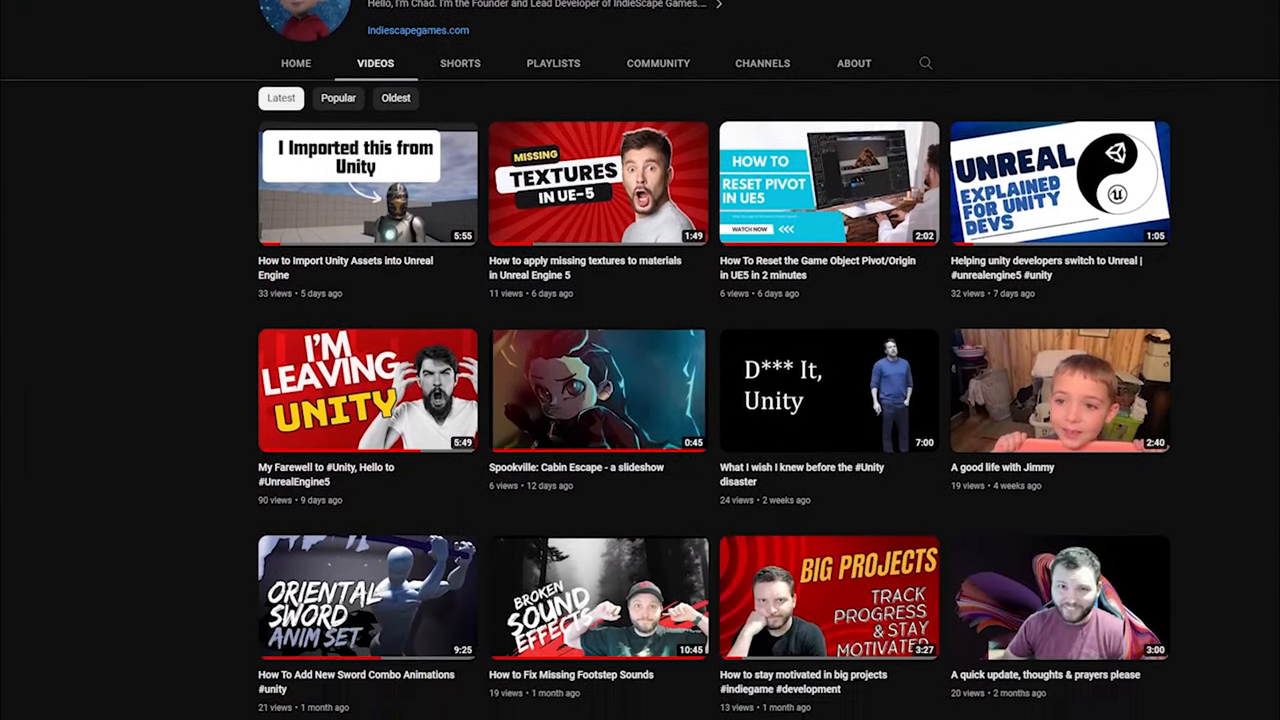
{"action": "scroll", "scroll_direction": "down", "scroll_amount": 3}
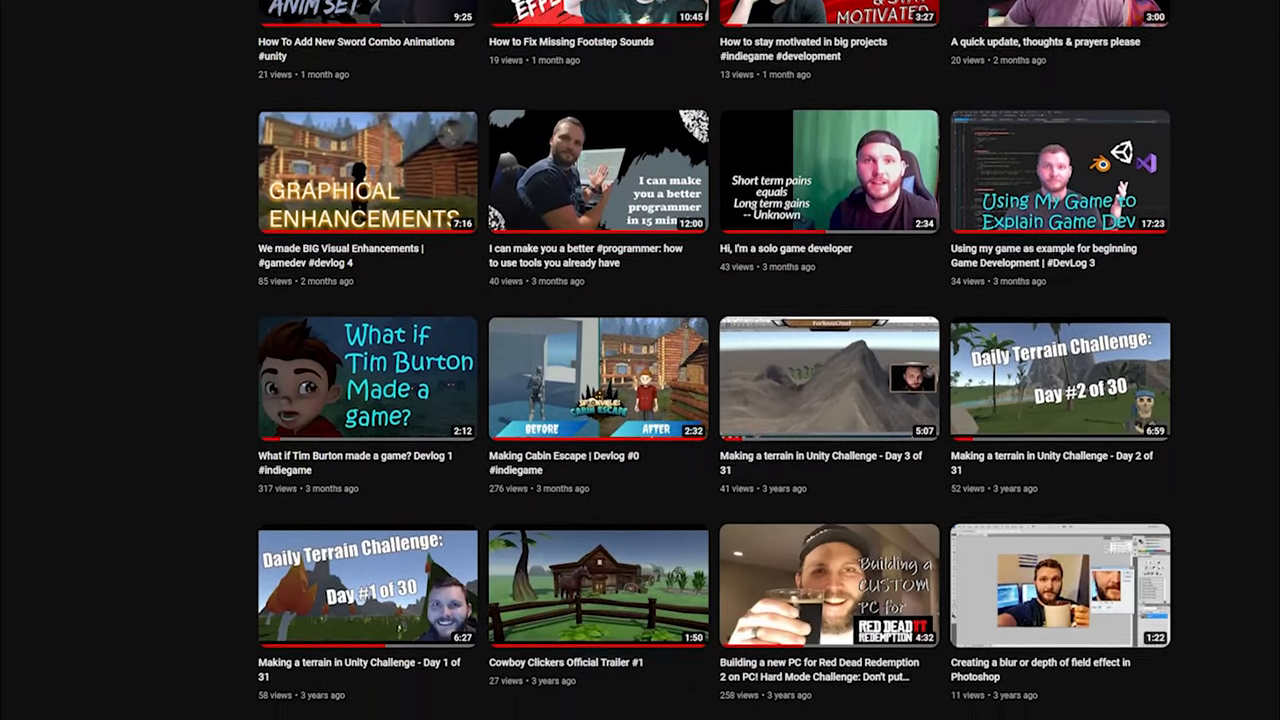